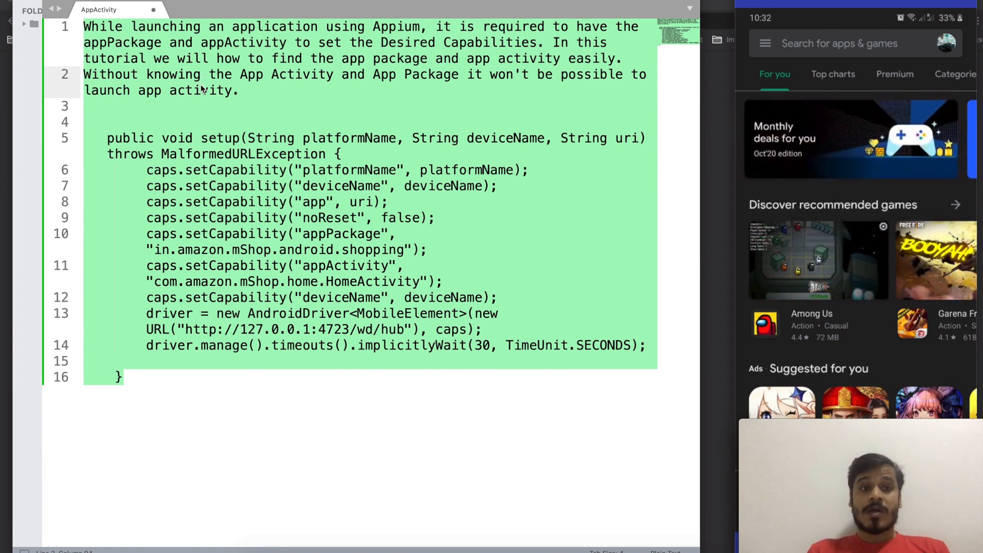
# Step: Remove 'activity' so the intro ends with 'launch app.', then highlight appActivity on line 11
pyautogui.doubleClick(201, 91)
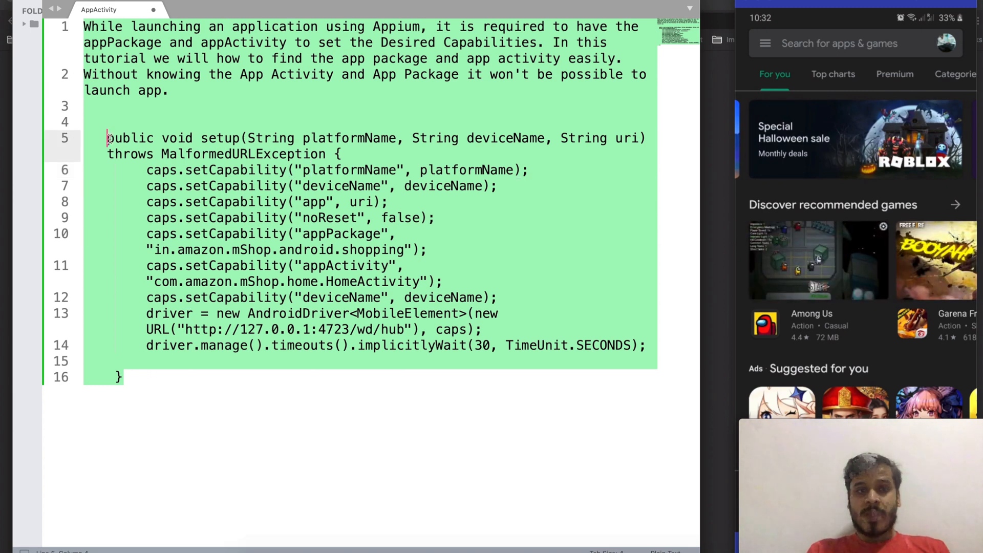
pyautogui.moveTo(106, 138); pyautogui.dragTo(646, 361)
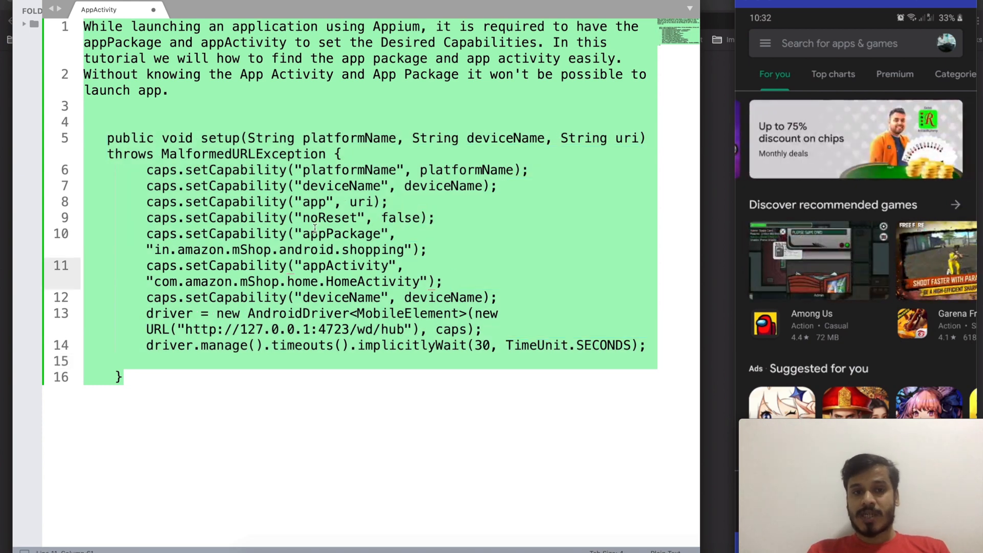
pyautogui.doubleClick(342, 233)
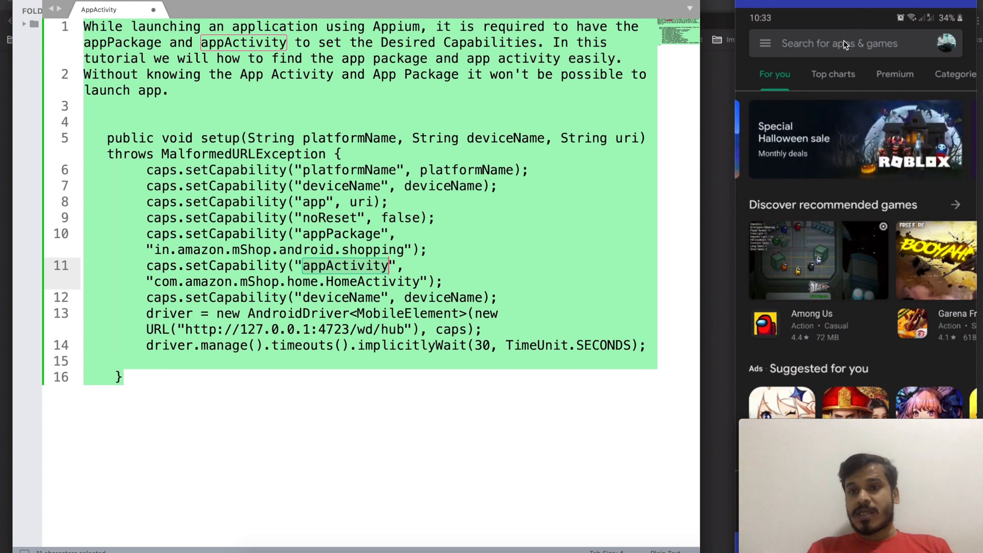
# Step: Search Play Store for 'package manager' and open the Package Manager: App Info store page
pyautogui.click(840, 43)
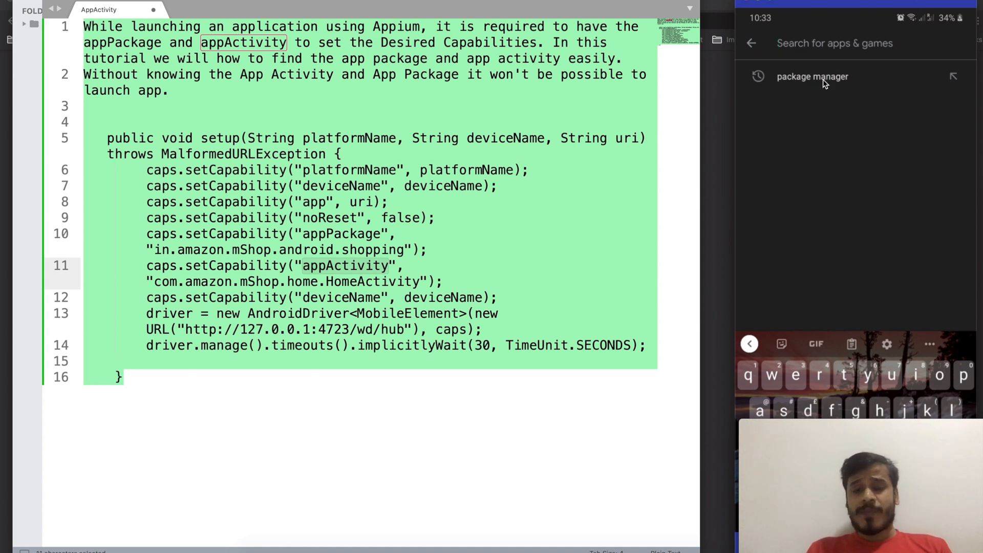
pyautogui.click(812, 76)
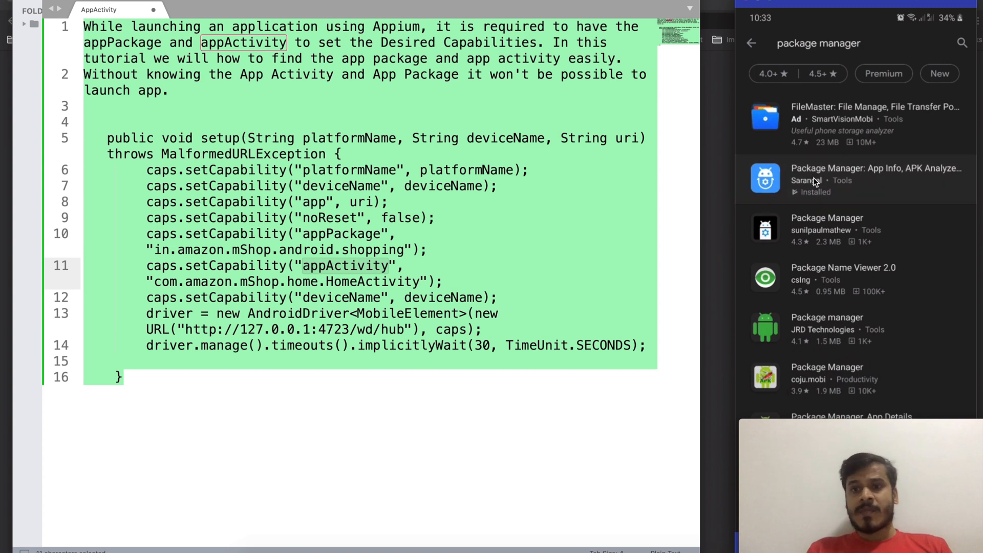
pyautogui.click(876, 179)
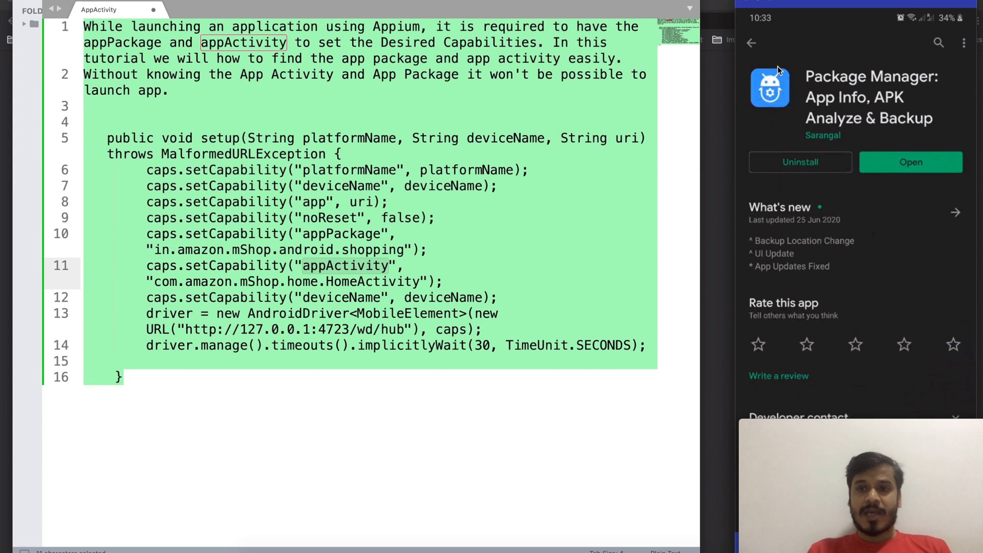
pyautogui.moveTo(821, 98)
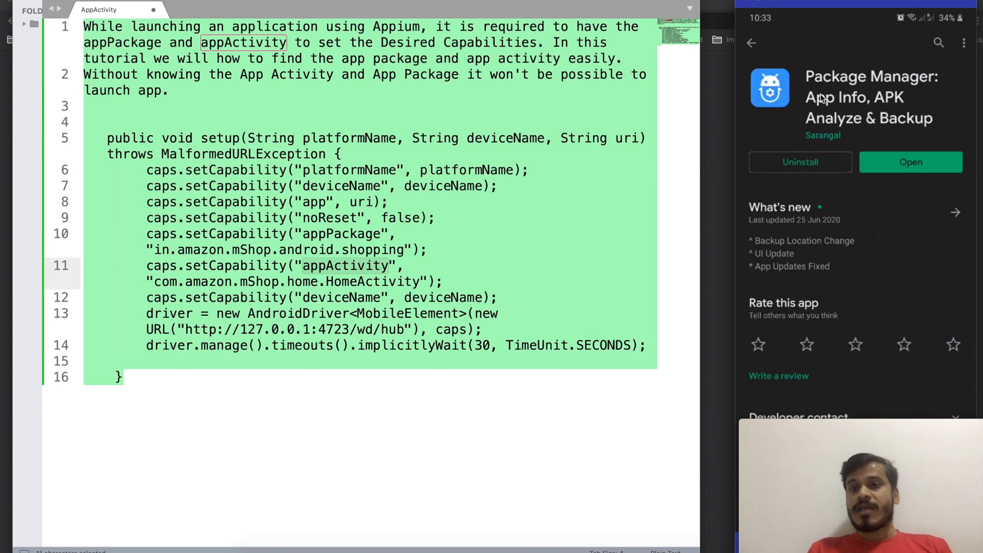
pyautogui.moveTo(847, 156)
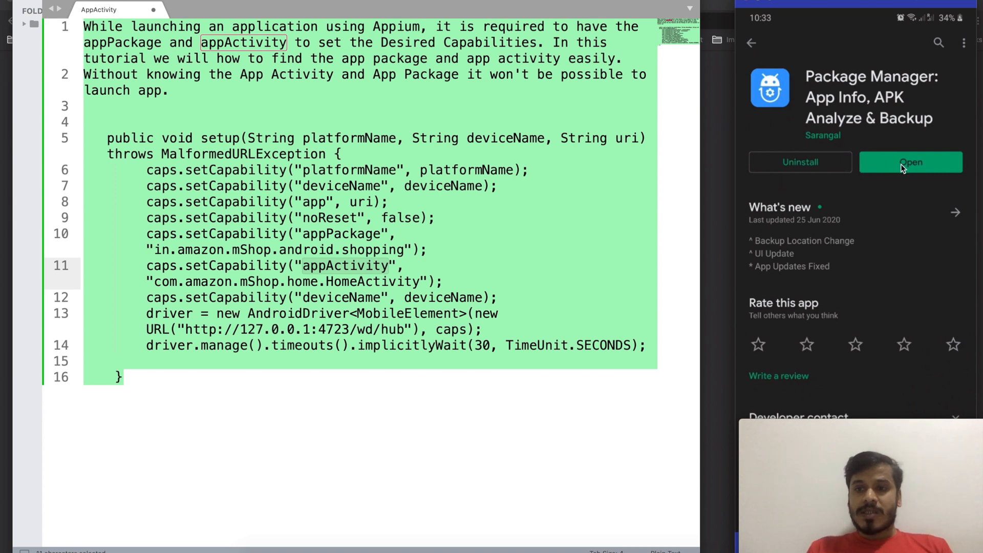
# Step: Launch Package Manager and search installed apps for 'ama' to find Amazon Shopping
pyautogui.click(910, 161)
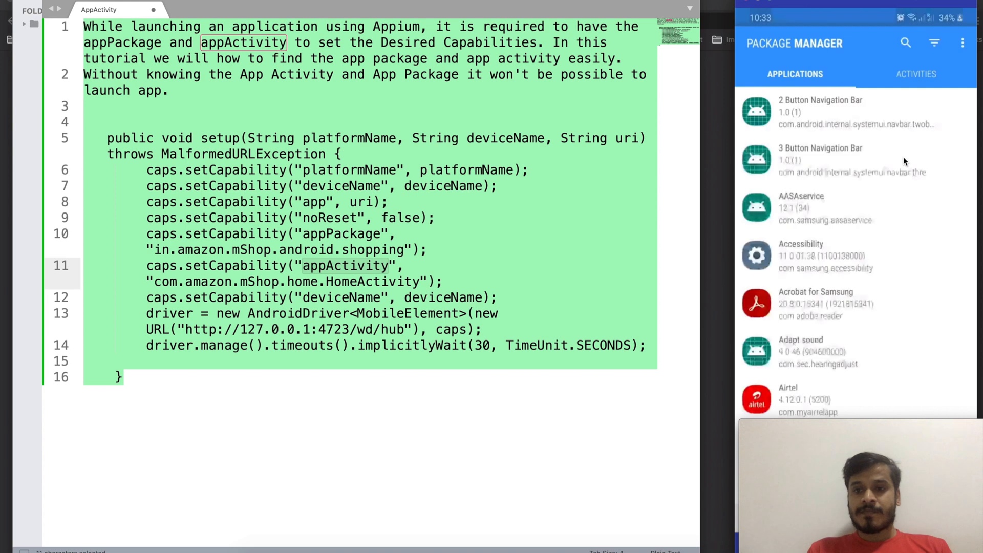
pyautogui.moveTo(856, 205)
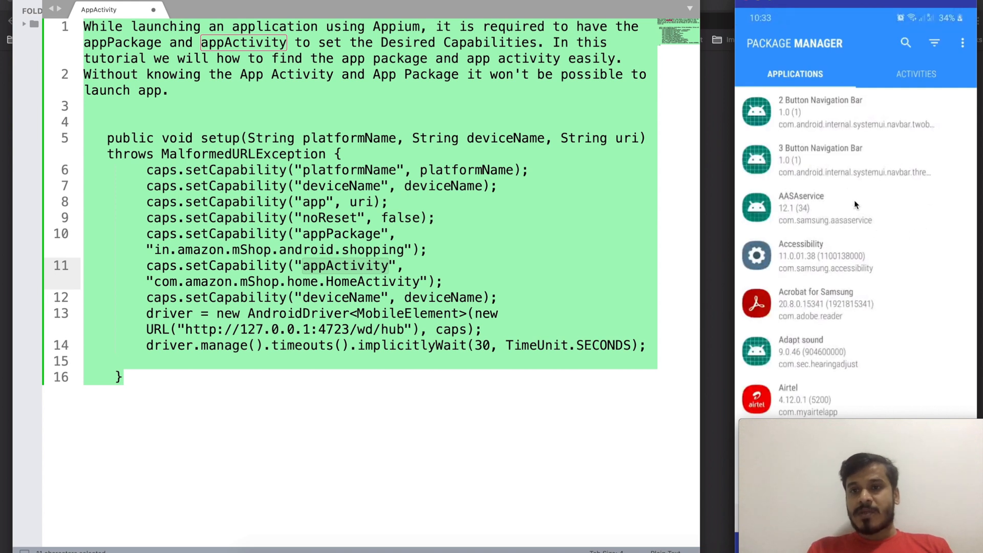
pyautogui.click(905, 43)
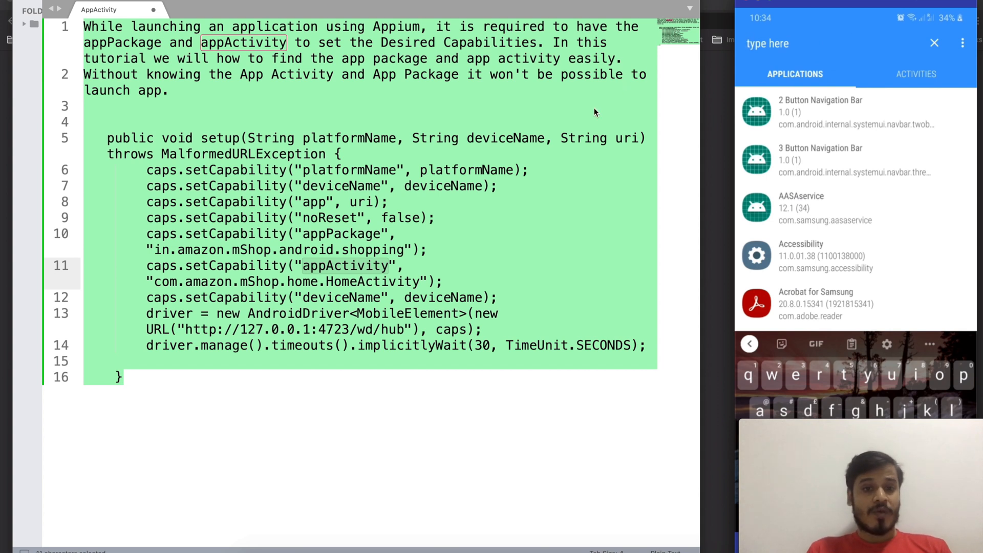
pyautogui.moveTo(864, 25)
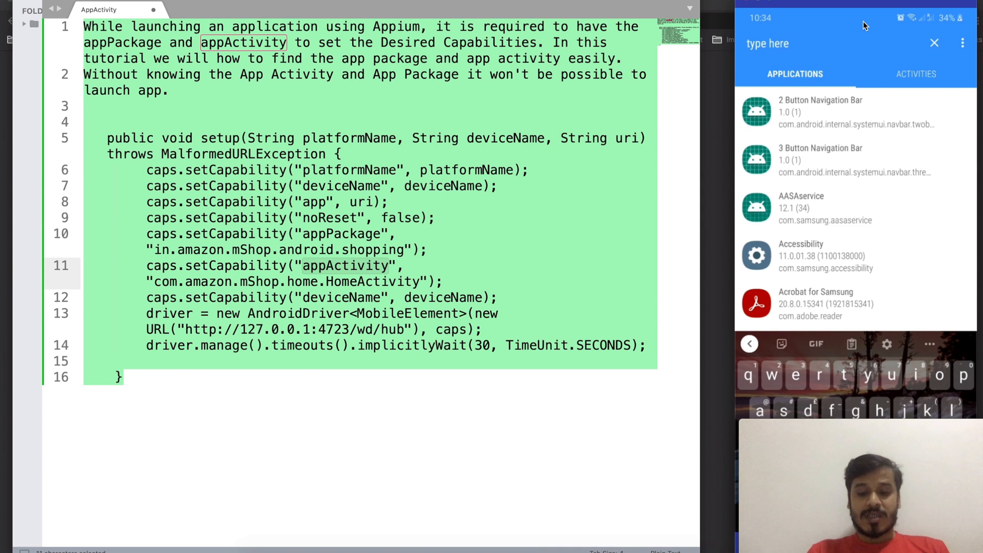
pyautogui.write('ama')
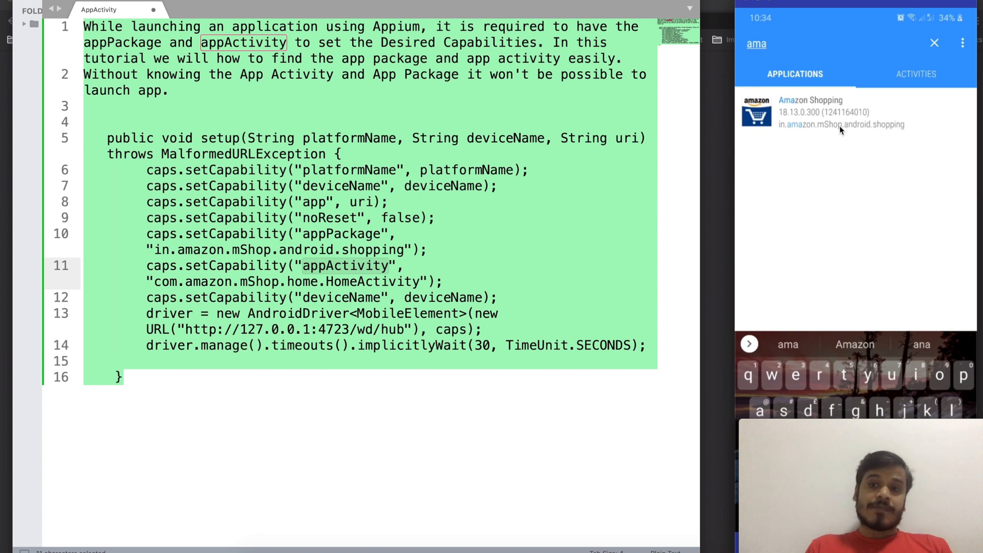
pyautogui.moveTo(795, 135)
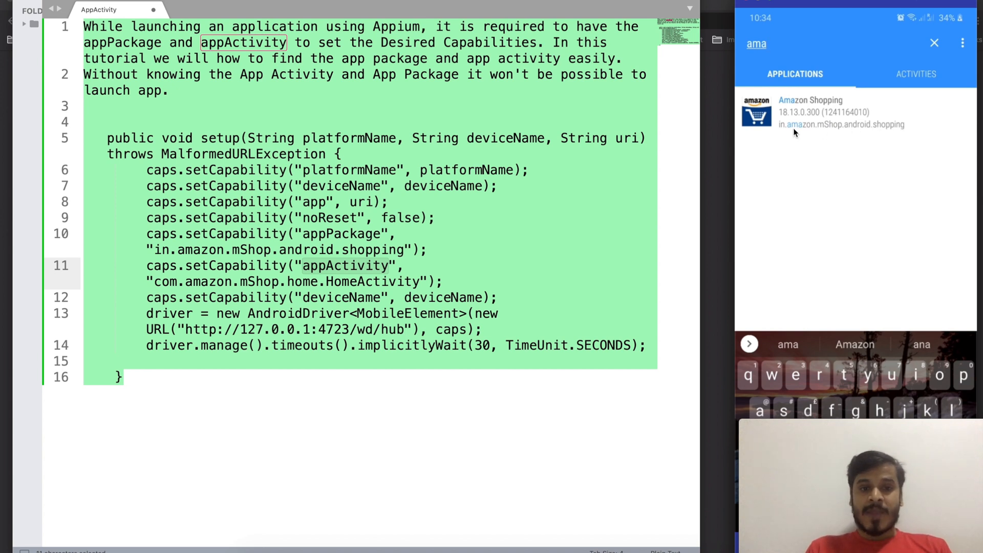
pyautogui.moveTo(916, 86)
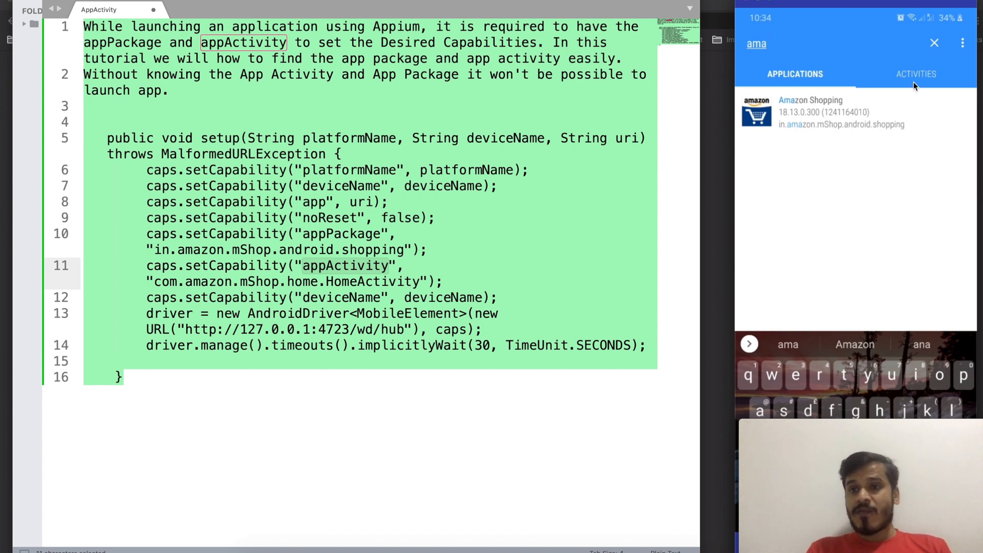
# Step: Show Amazon Shopping's activities and scroll down to com.amazon.mShop.home.HomeActivity
pyautogui.click(916, 74)
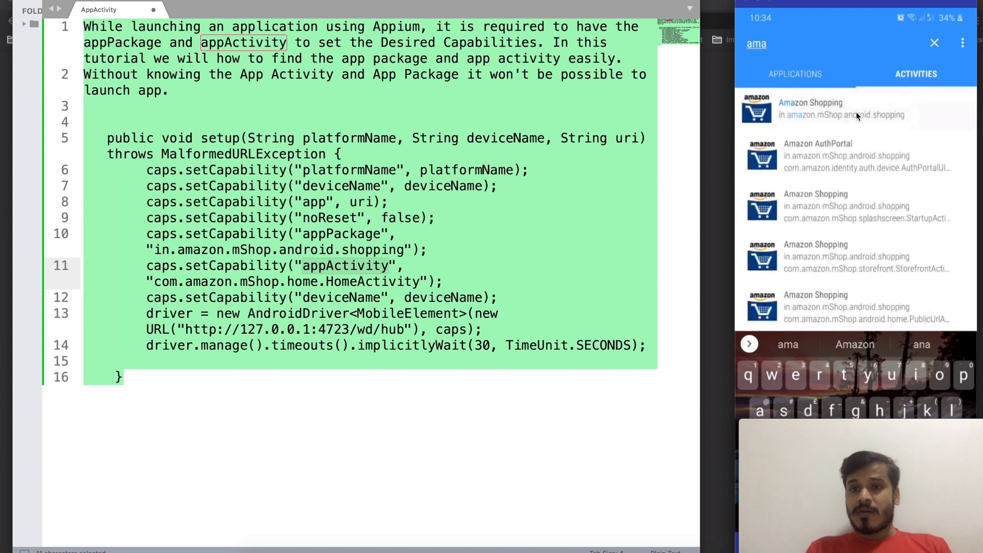
pyautogui.scroll(-3)
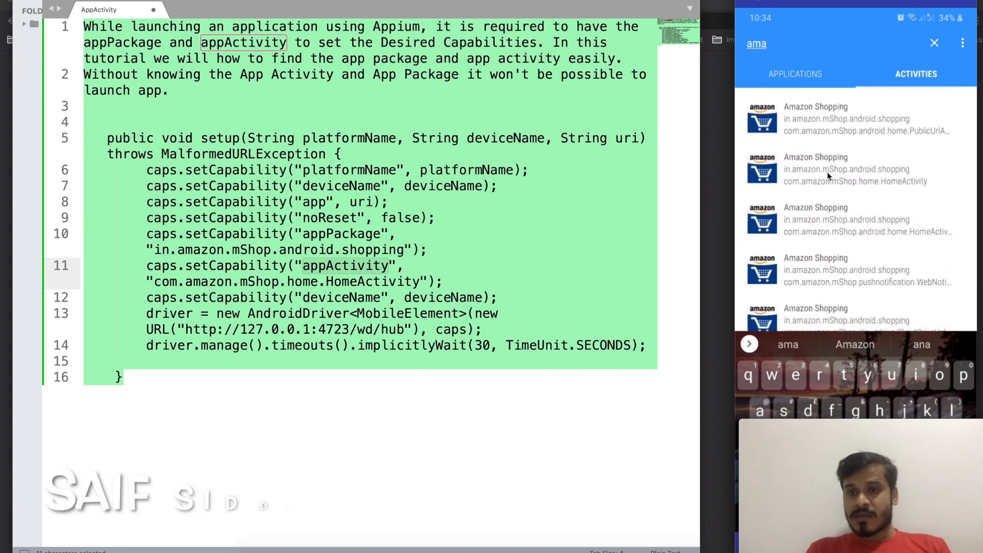
pyautogui.scroll(-3)
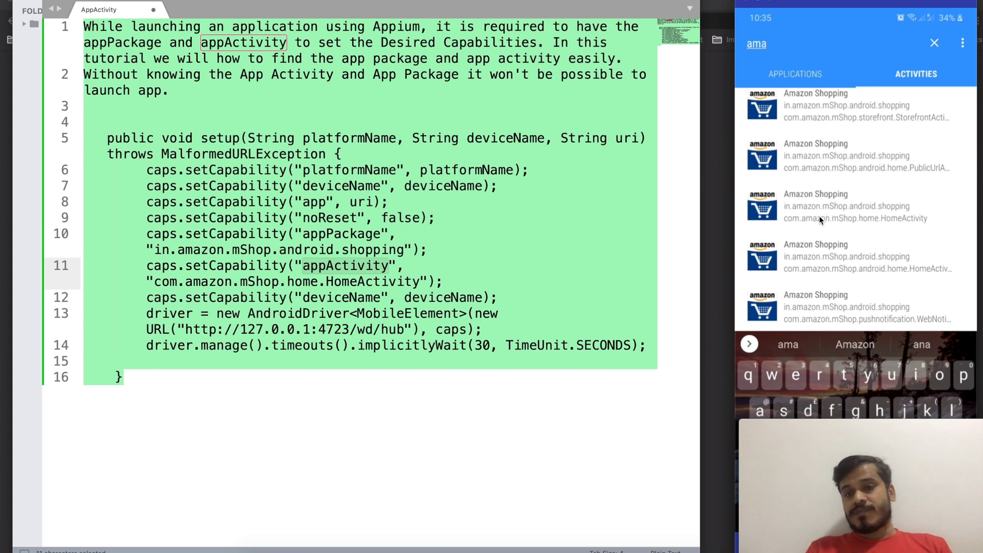
pyautogui.moveTo(847, 216)
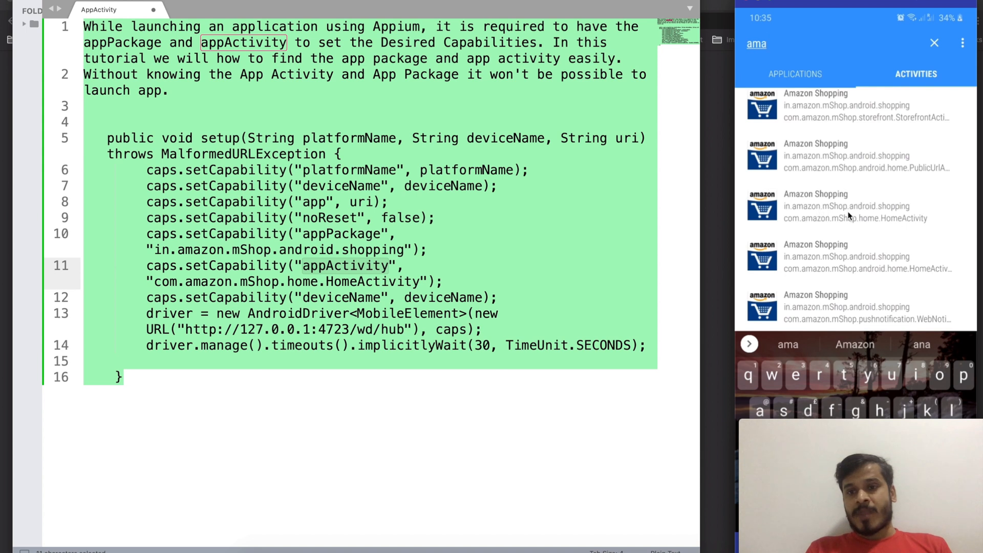